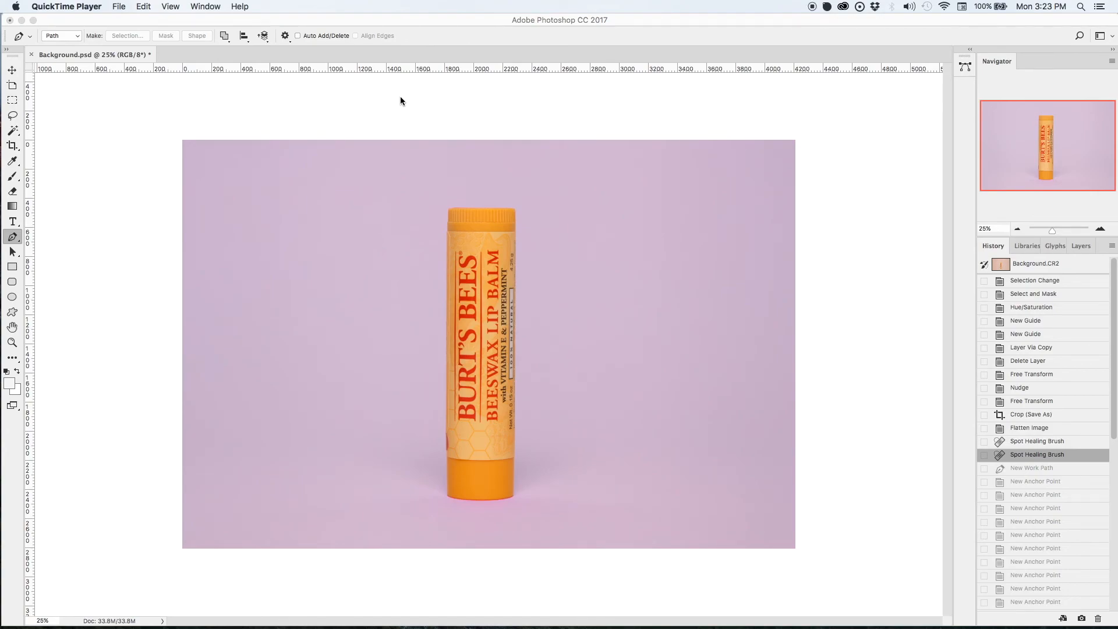
mouse_move(416, 273)
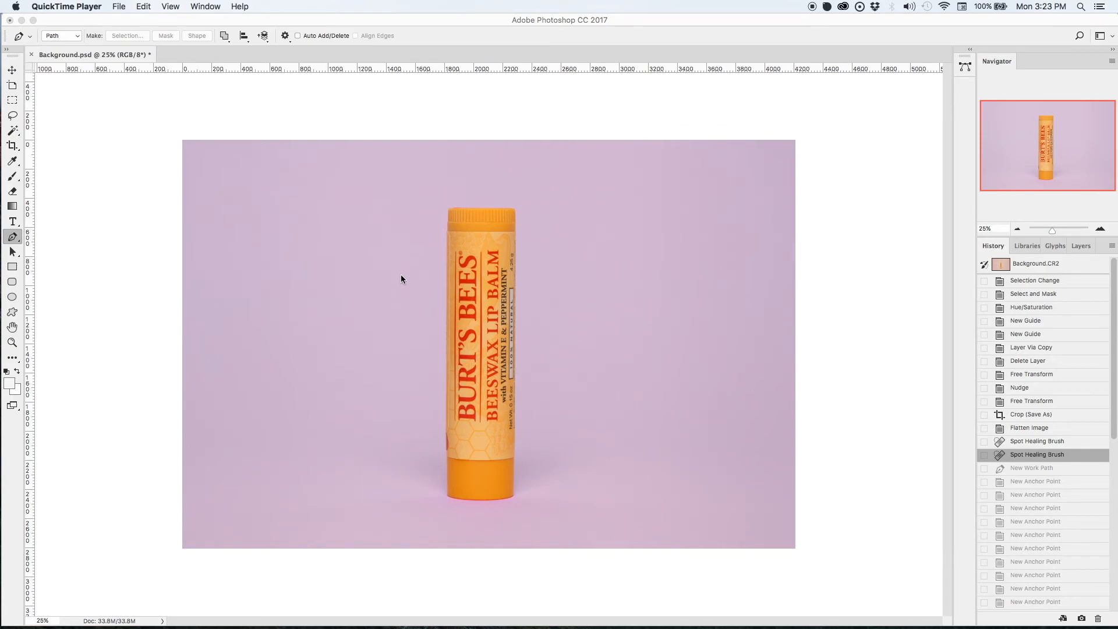
mouse_move(457, 481)
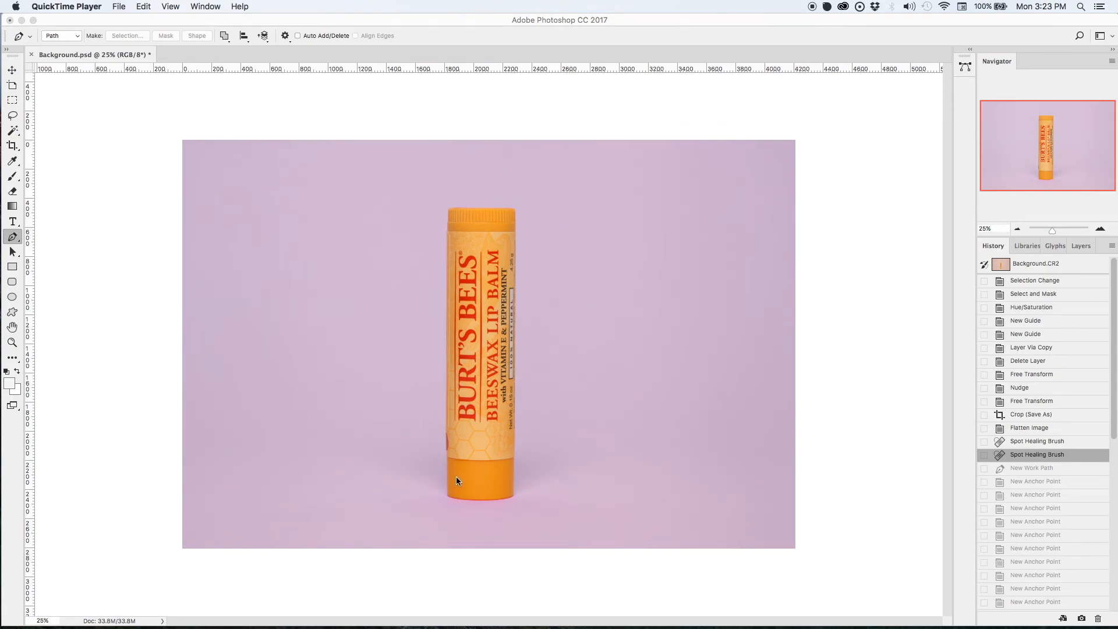
mouse_move(576, 390)
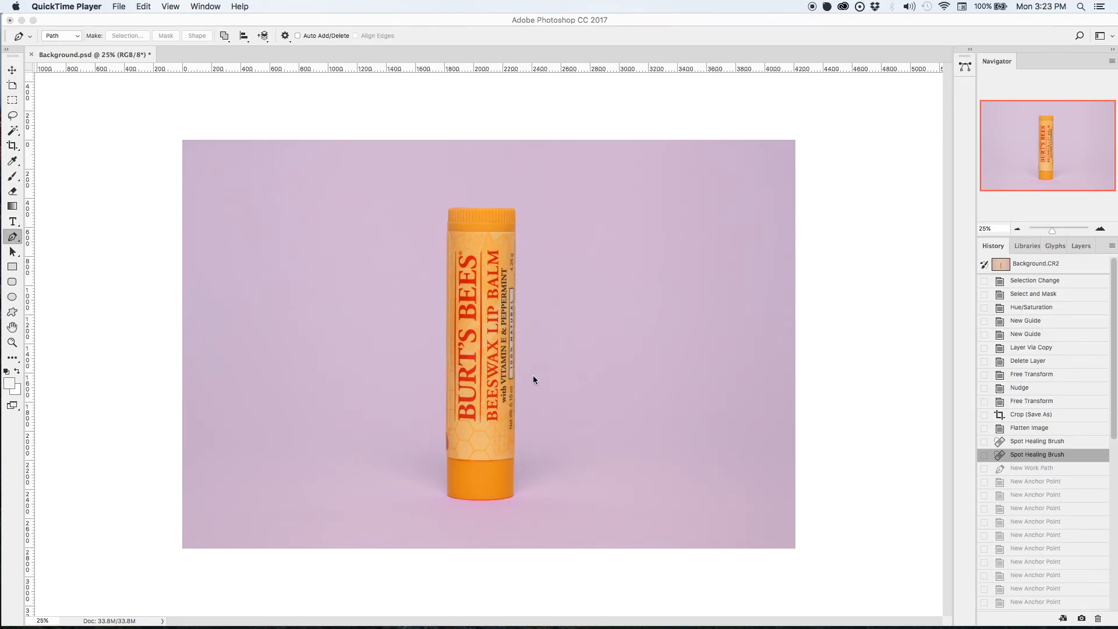
mouse_move(409, 335)
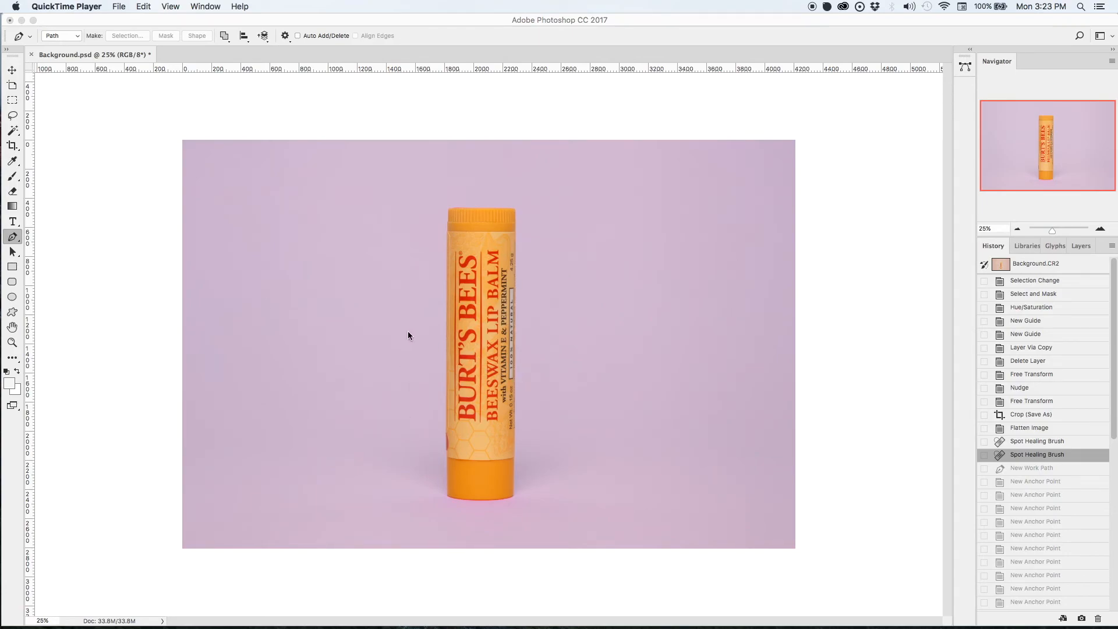
Zoom to 200% and place Pen anchor points from the tube's bottom-left up the left edge, label and cap.
click(409, 335)
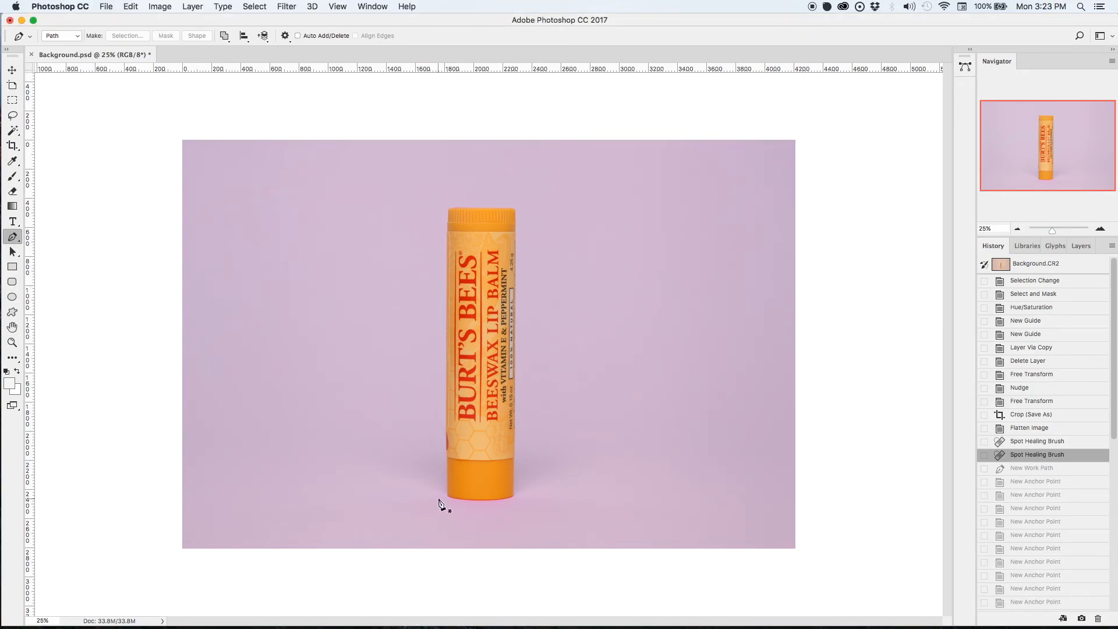
click(336, 6)
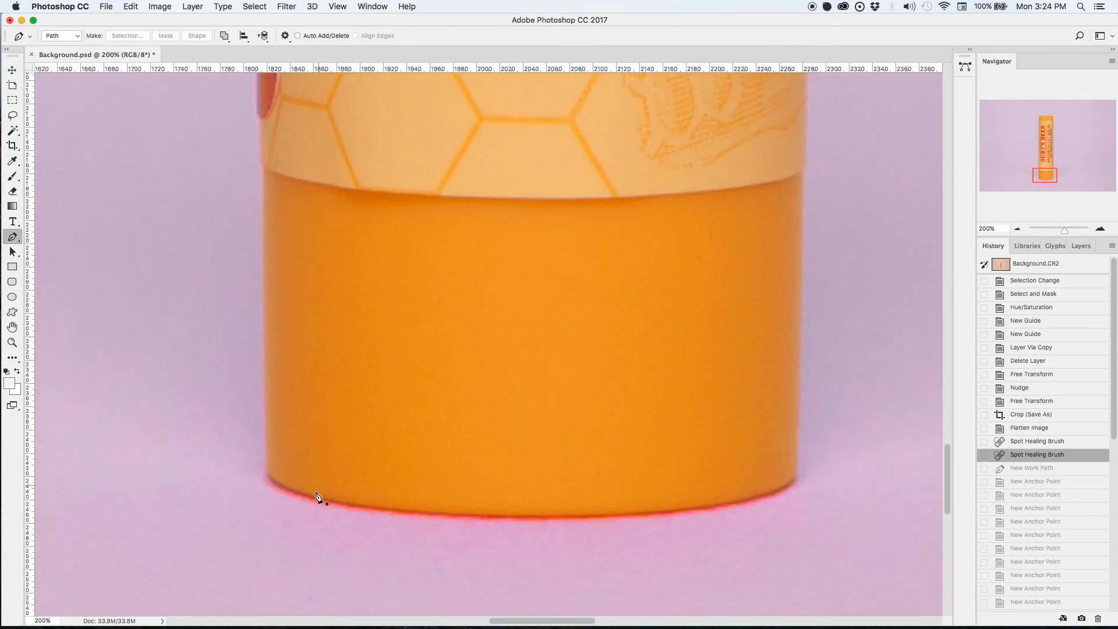
click(266, 474)
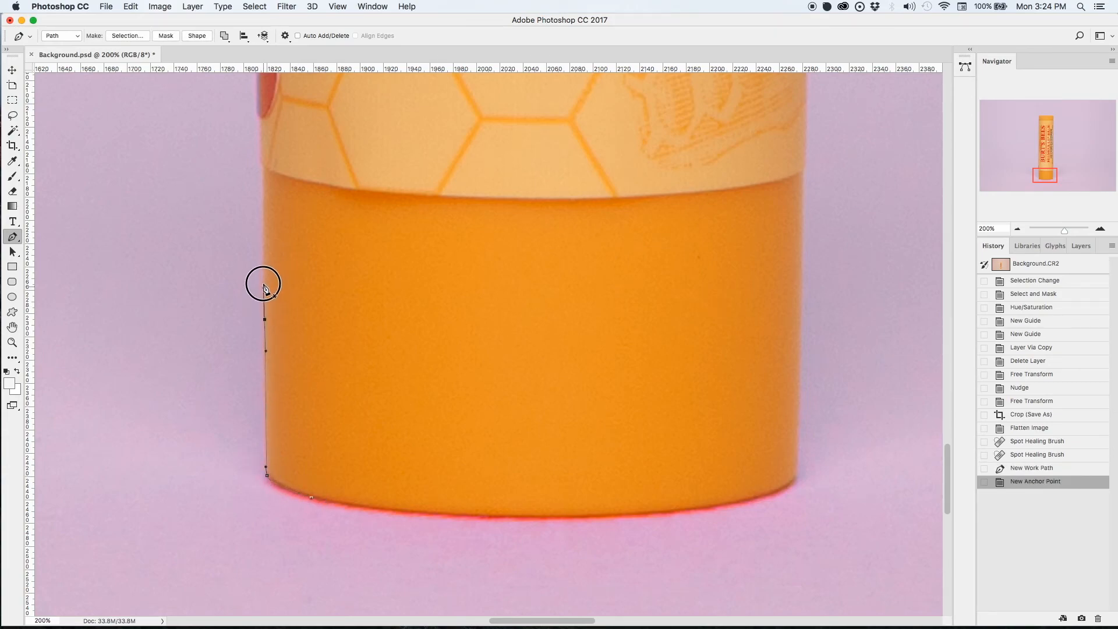
click(264, 283)
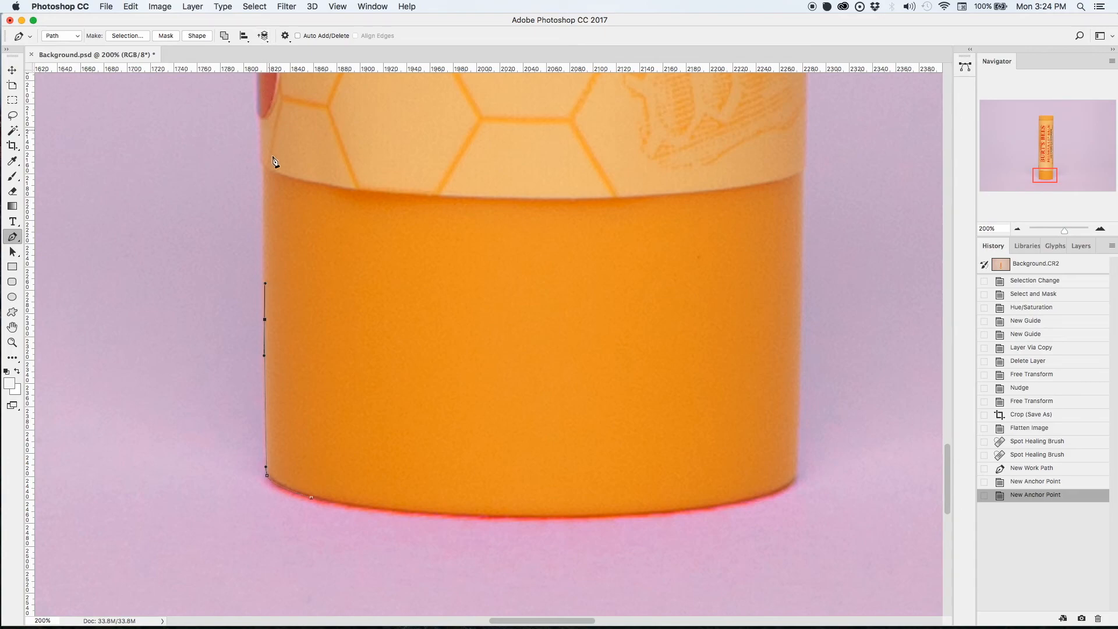
click(261, 165)
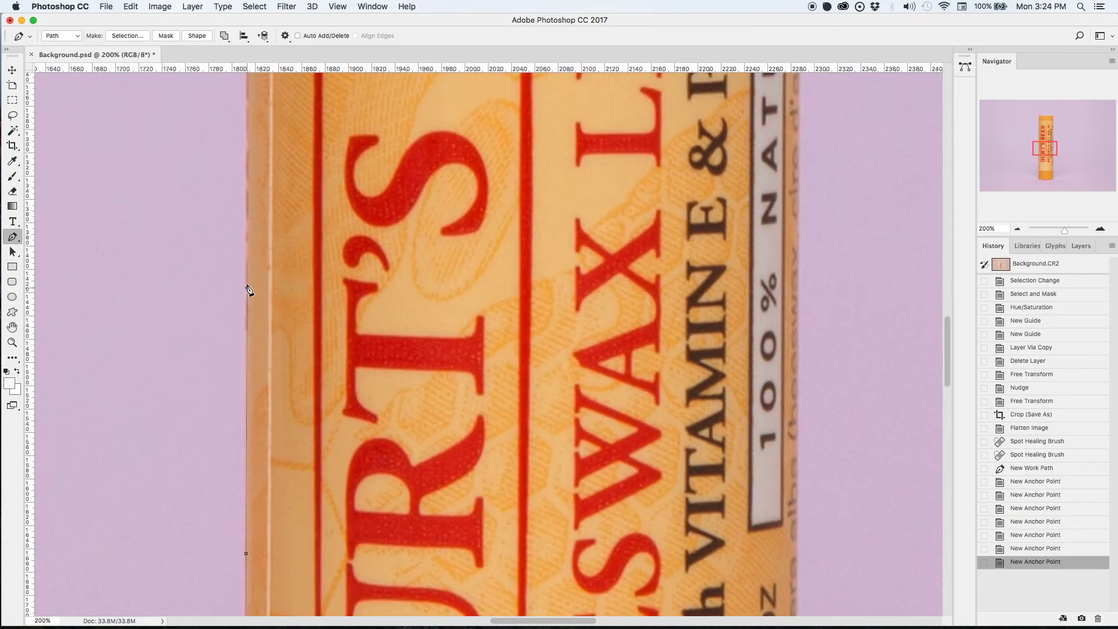
click(249, 83)
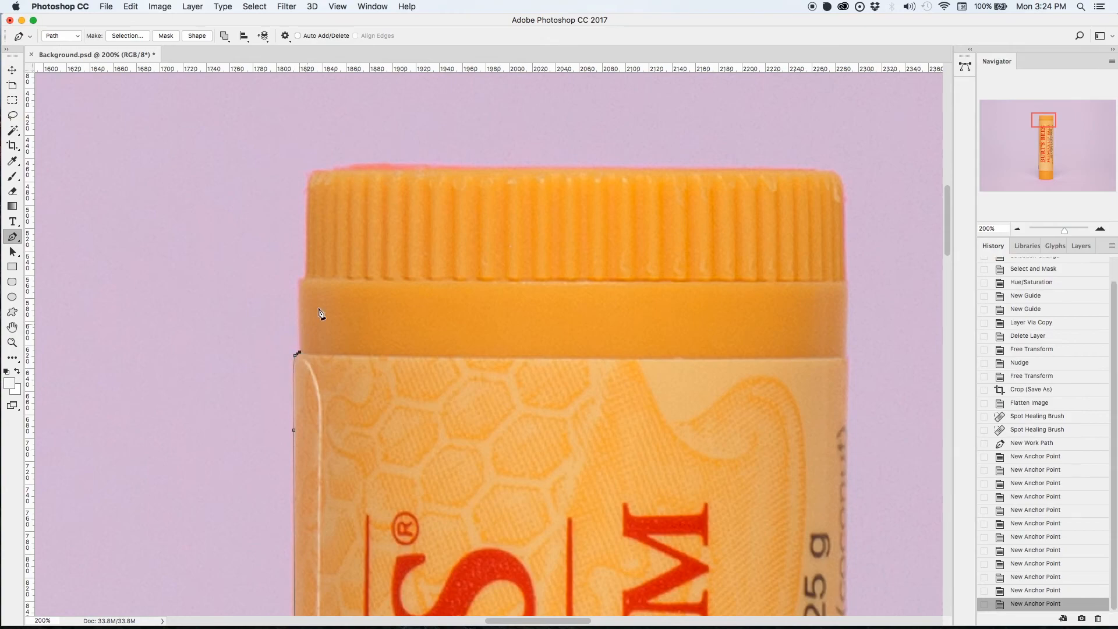
click(834, 177)
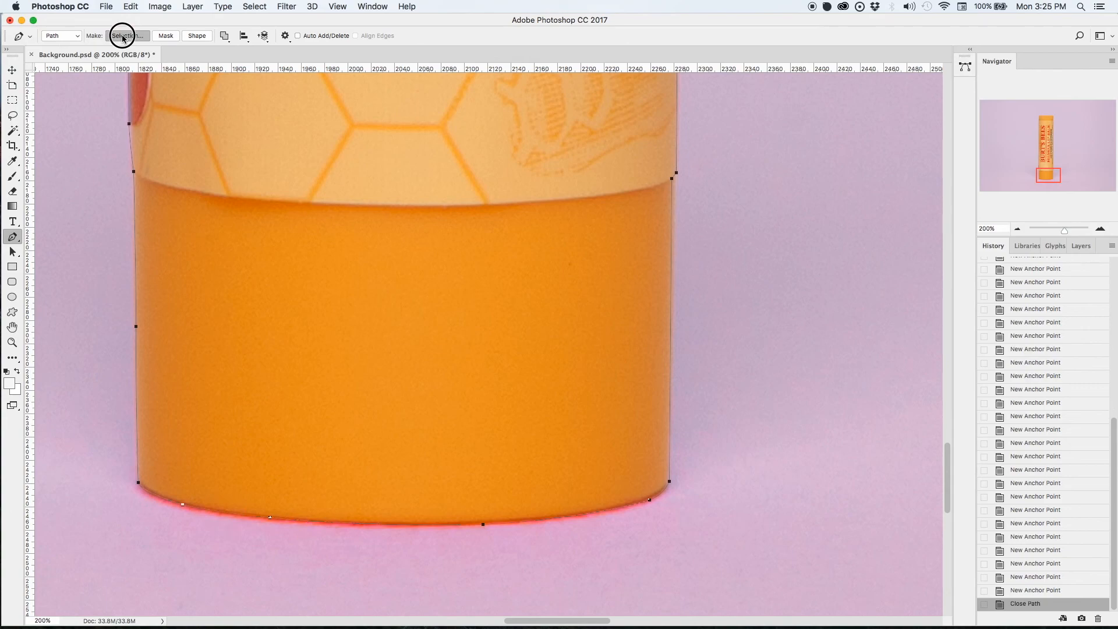
Convert the path to a selection with 1 px feather and enter Select and Mask.
click(127, 36)
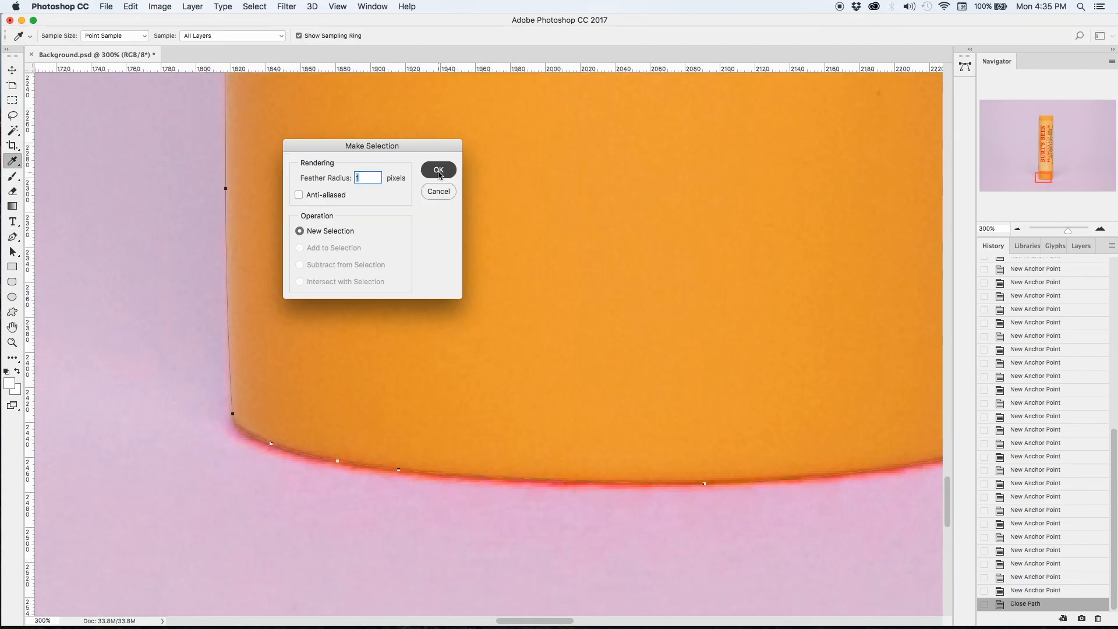
click(438, 170)
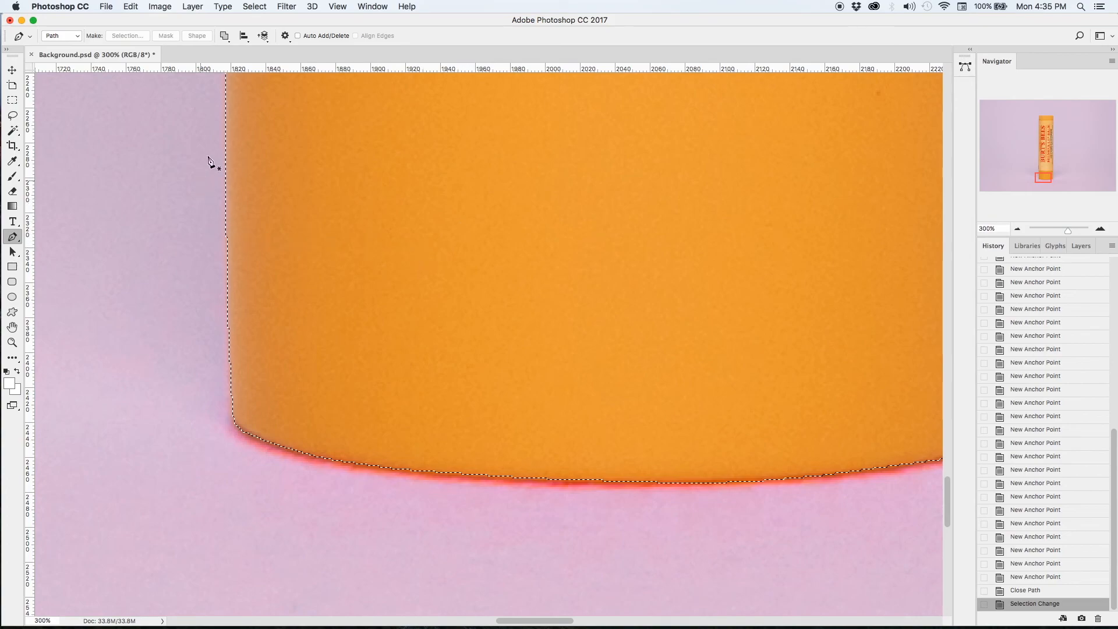
click(254, 6)
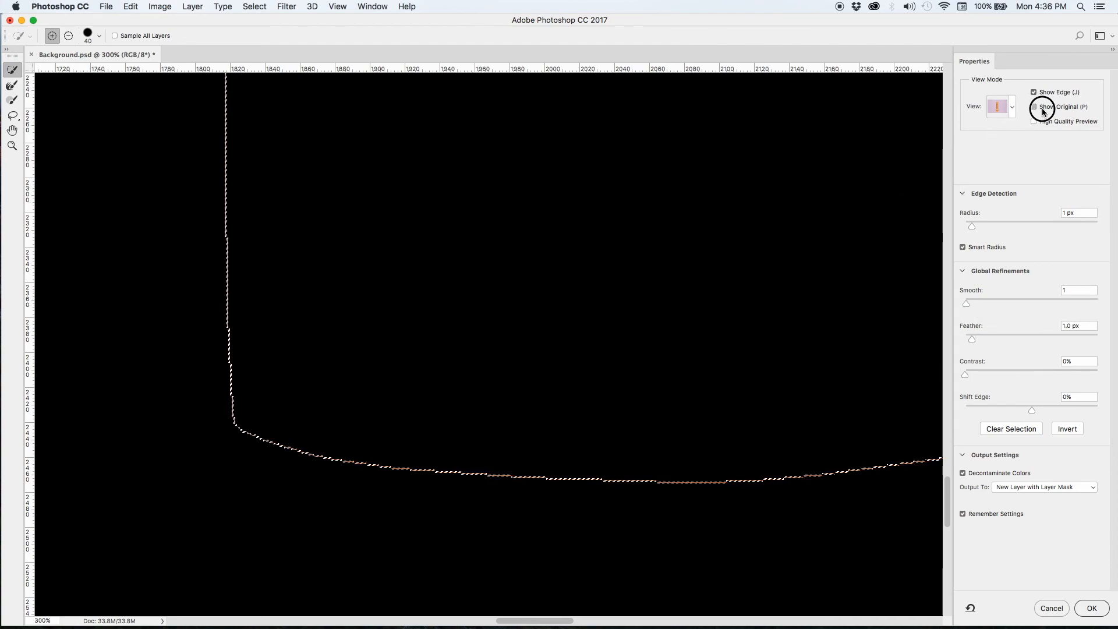
Apply Select and Mask with Smooth 2, Feather 1 px, output to a new layer with layer mask.
click(1035, 106)
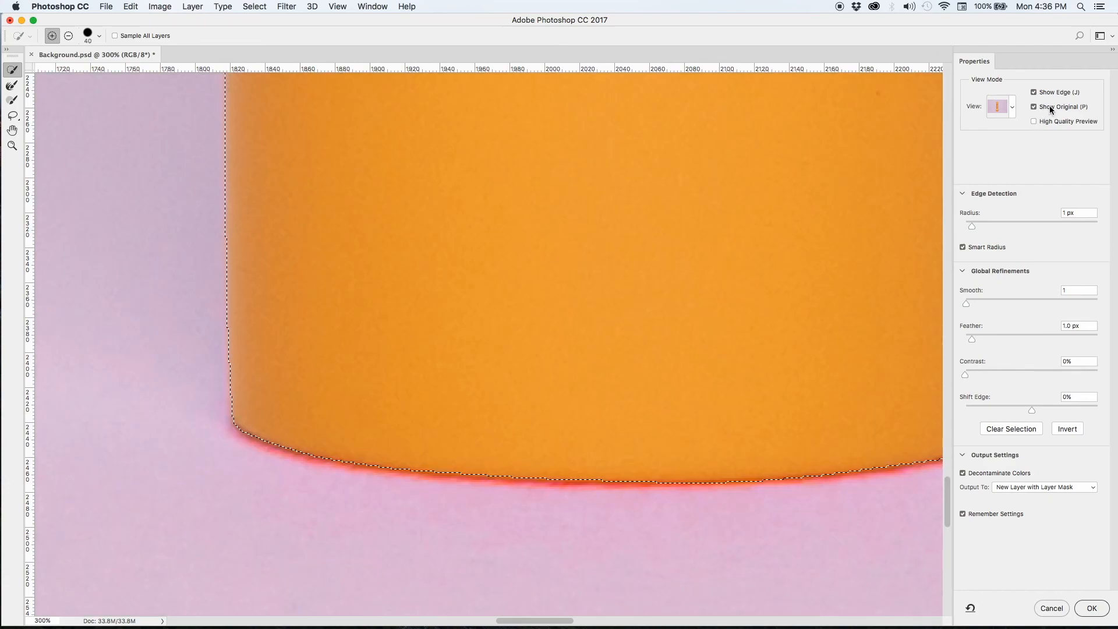
click(1033, 106)
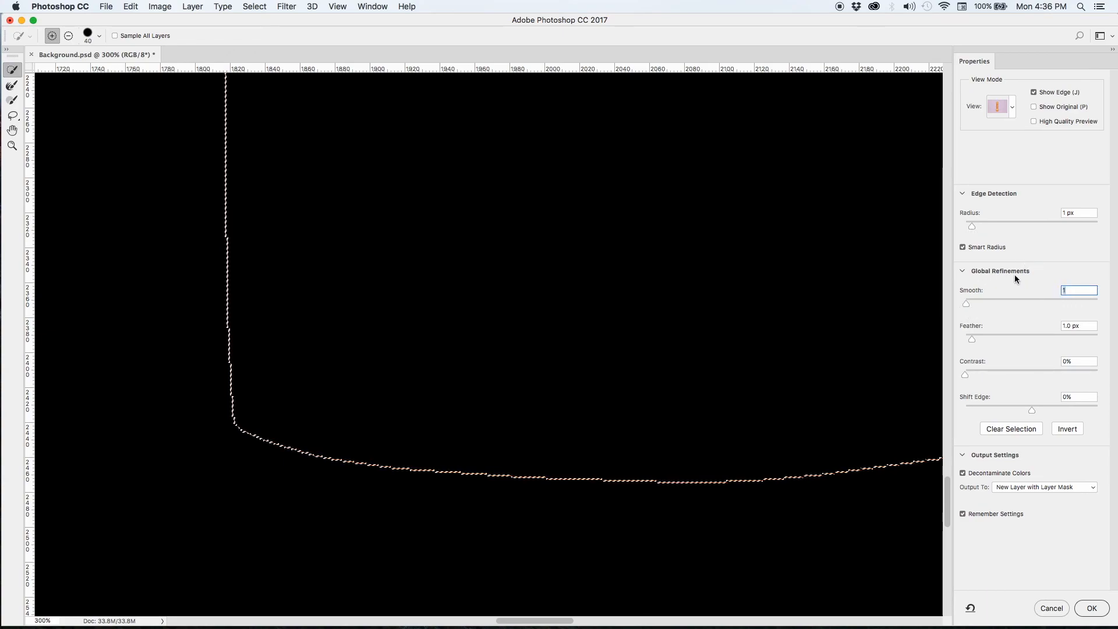
text(2)
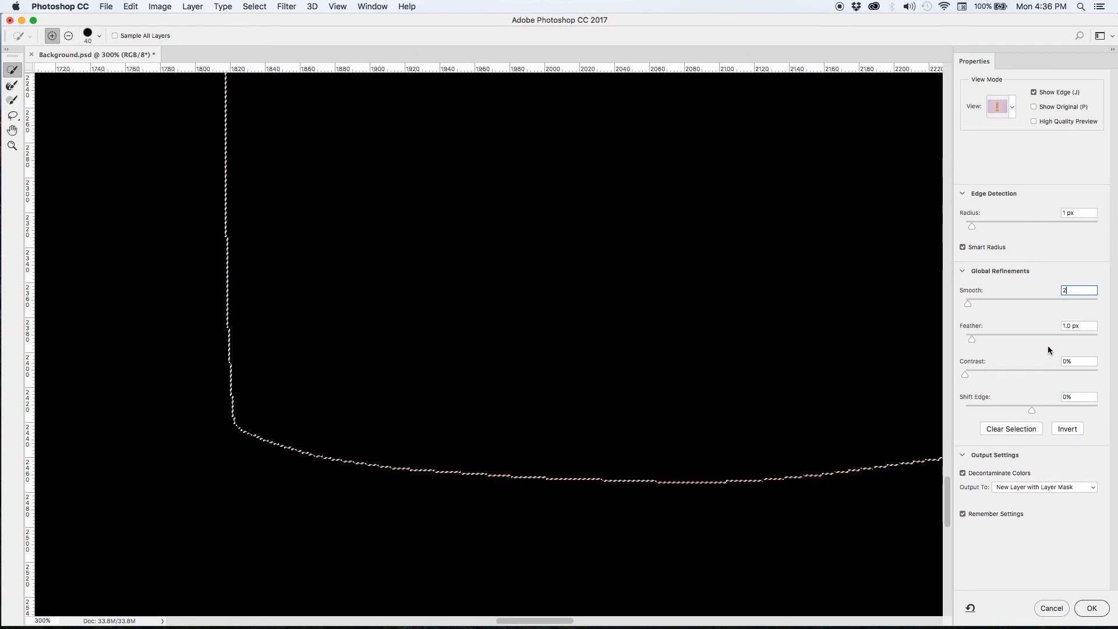
mouse_move(994, 373)
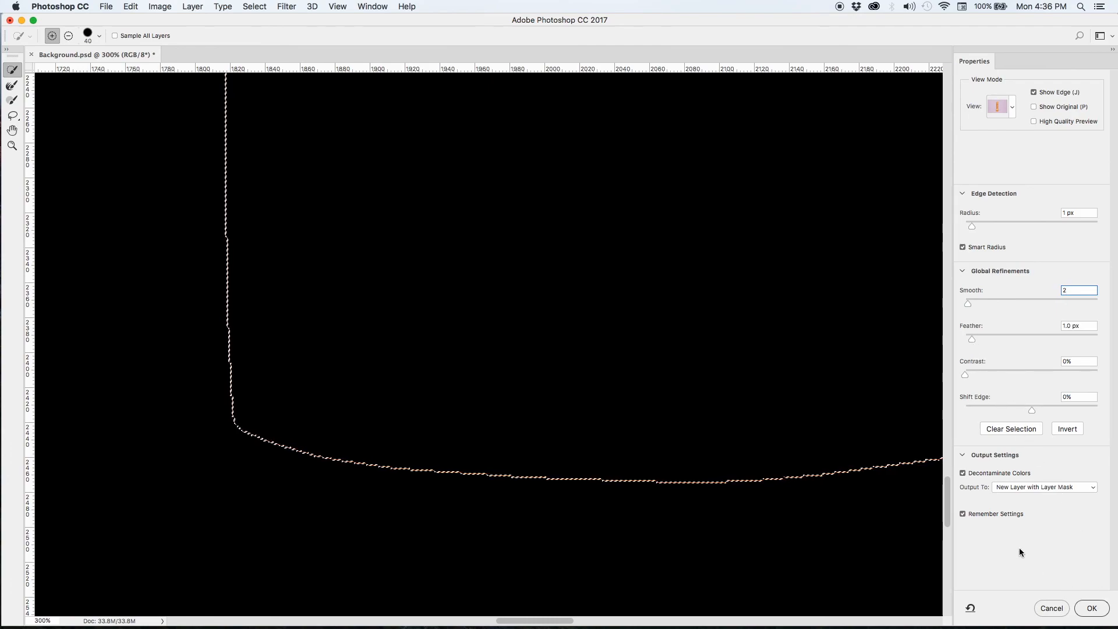
mouse_move(983, 489)
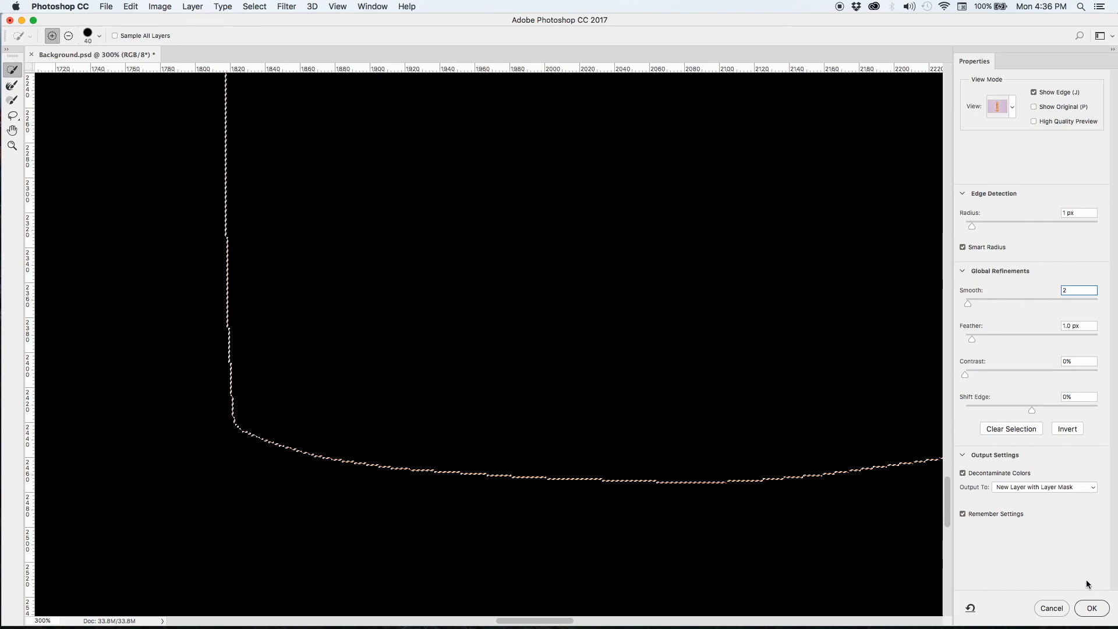
click(1090, 608)
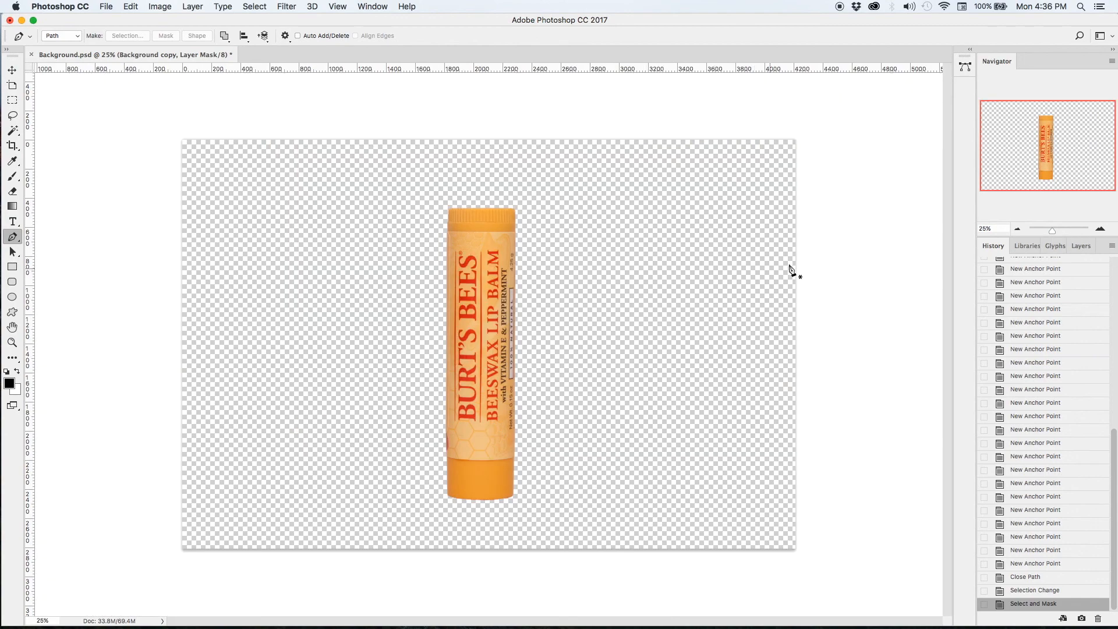
Create an empty layer in the Layers panel and rename it 'New BG'.
click(1083, 245)
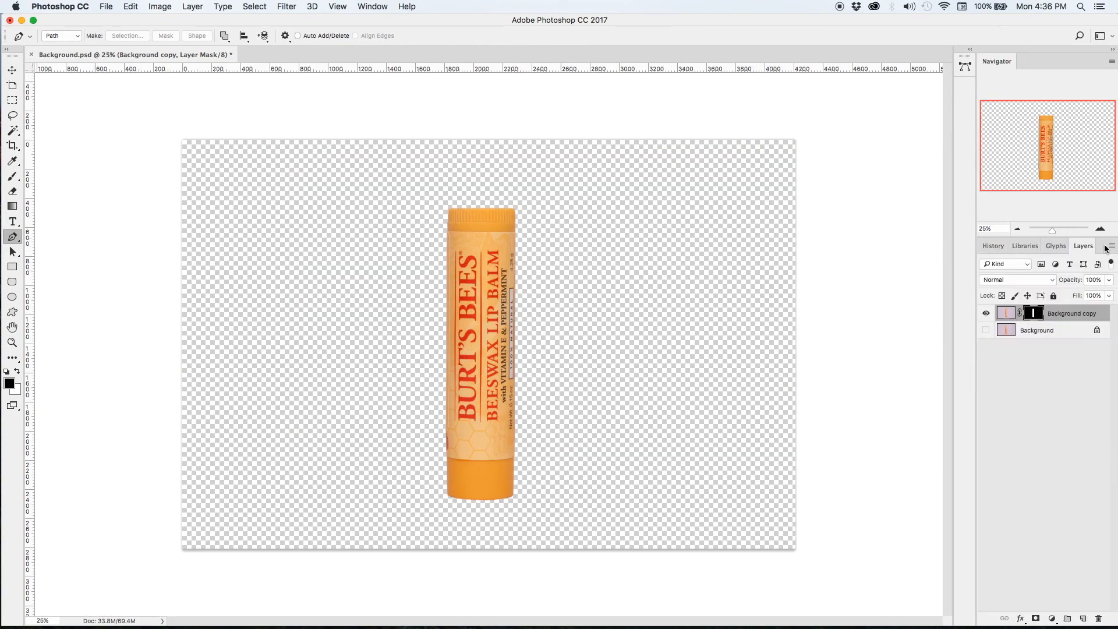
mouse_move(1044, 325)
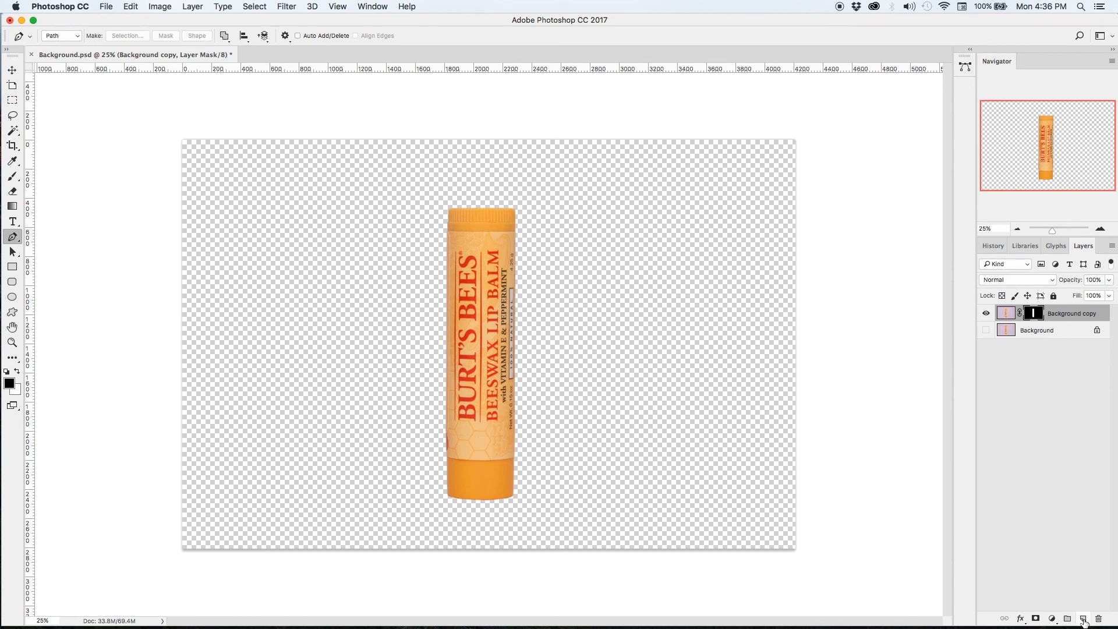
click(1083, 618)
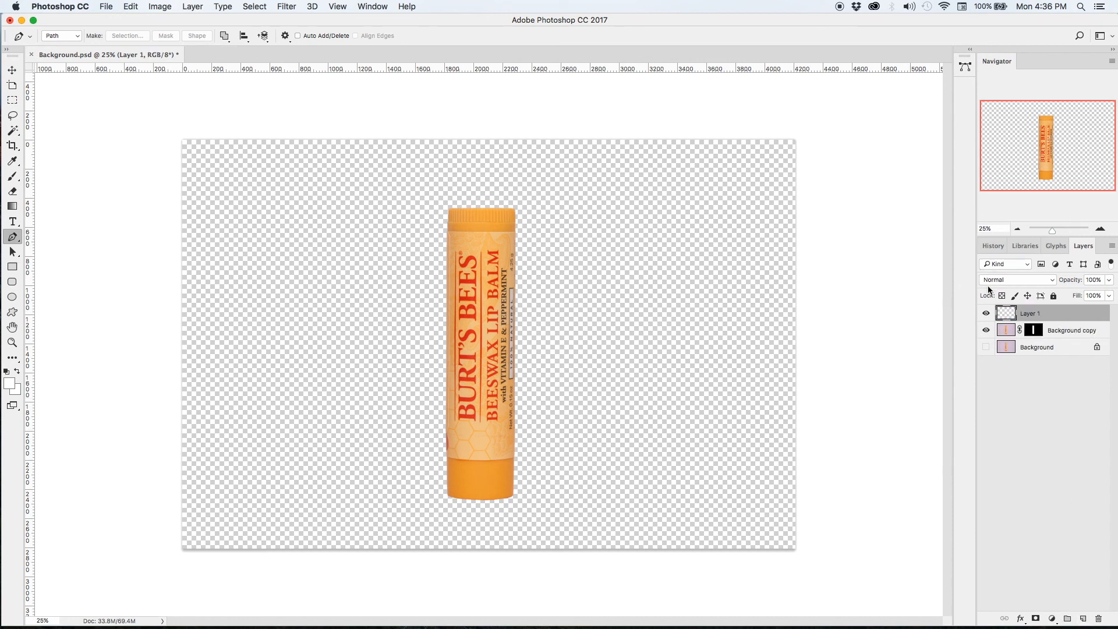
mouse_move(921, 270)
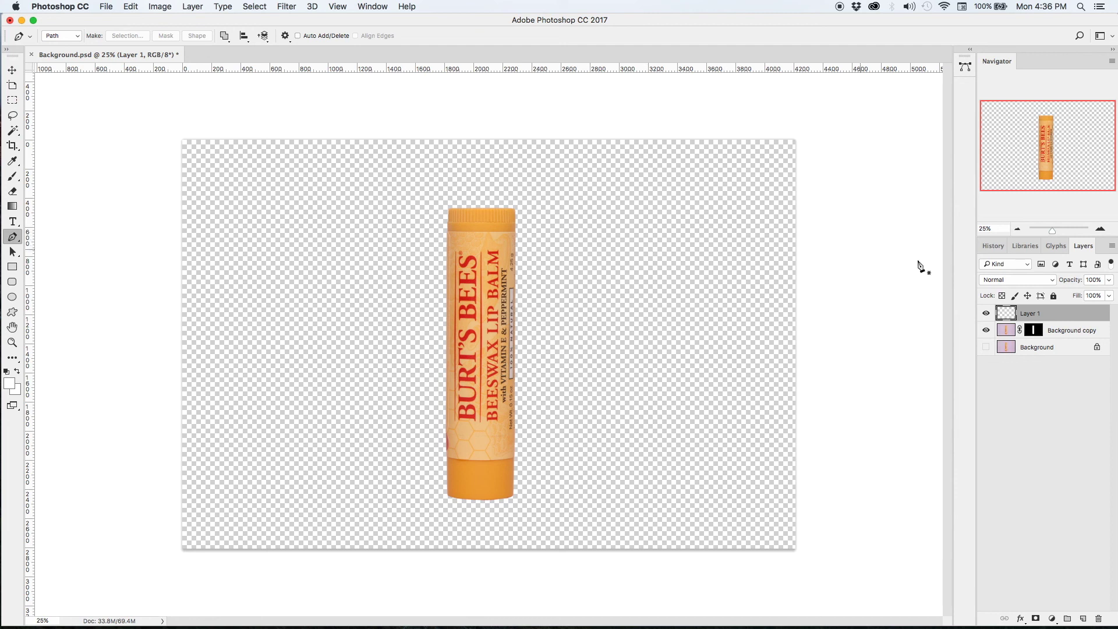
double_click(1029, 312)
text(New)
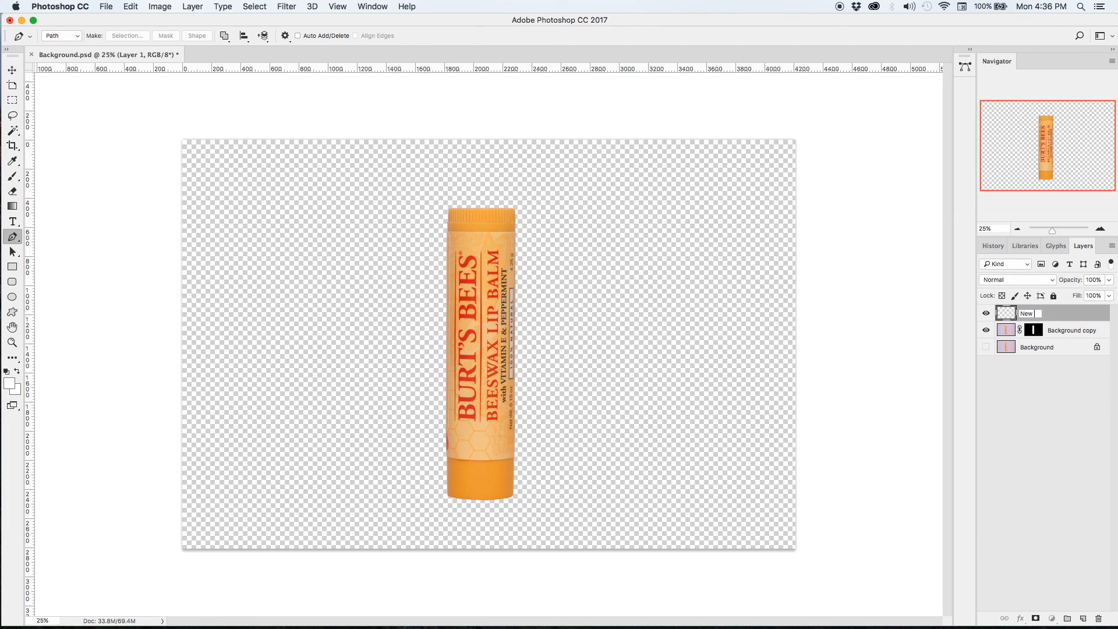
text(BG)
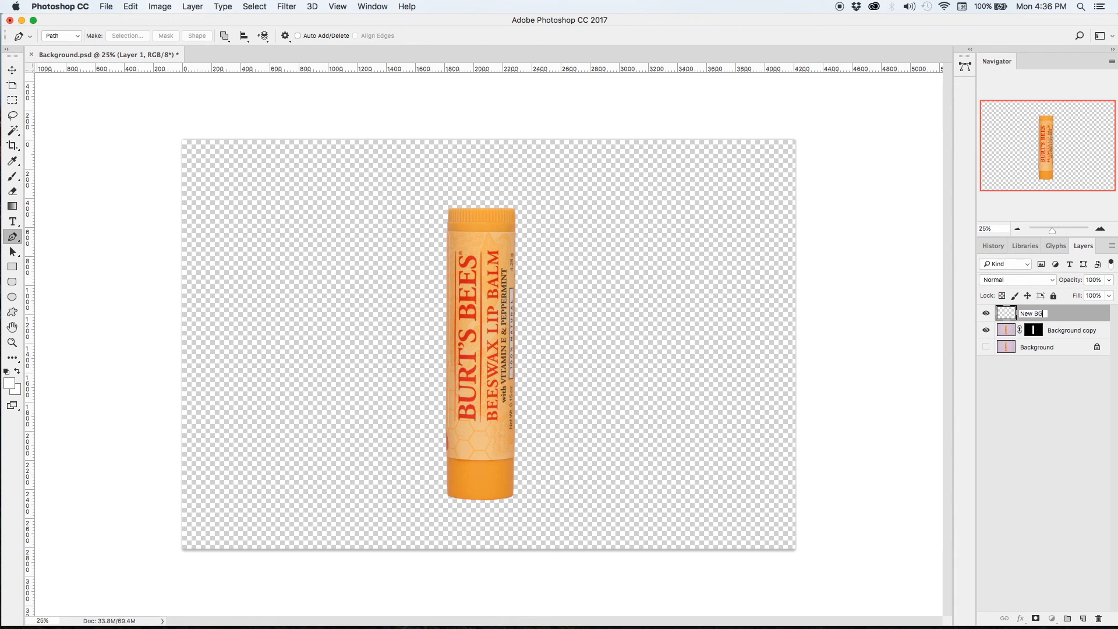
mouse_move(777, 336)
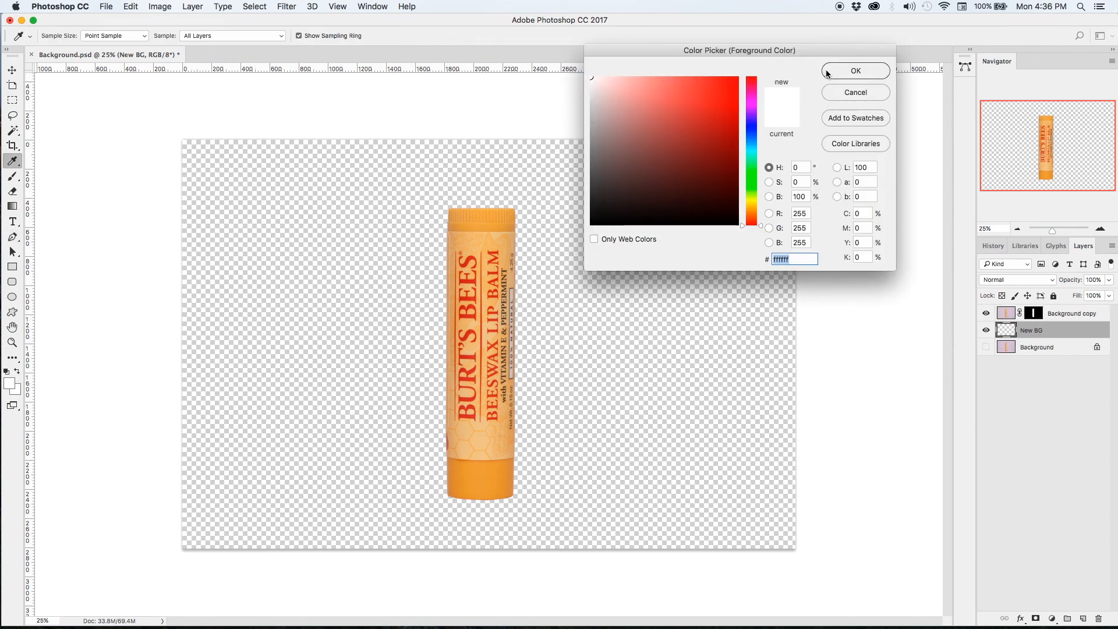
Fill the New BG layer with white #ffffff using the Paint Bucket.
click(854, 71)
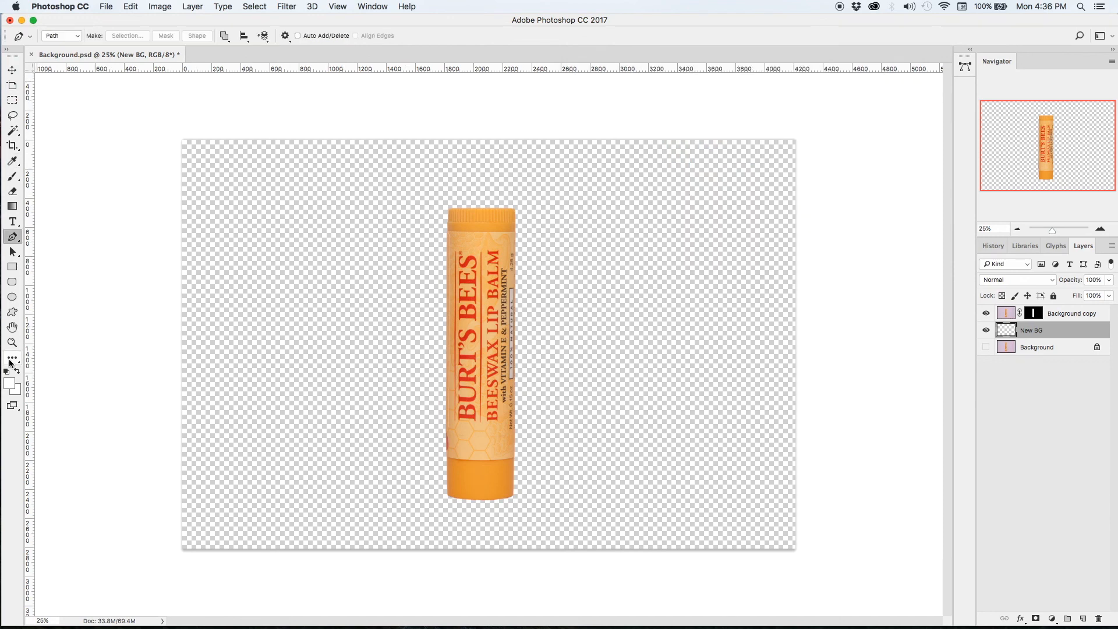
click(12, 358)
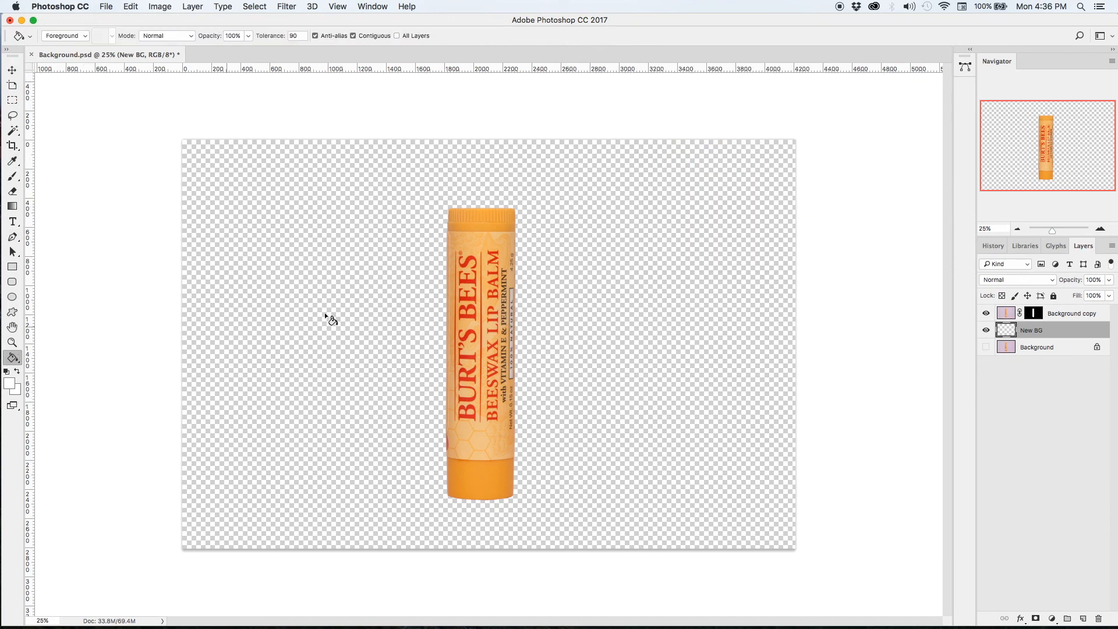
mouse_move(681, 377)
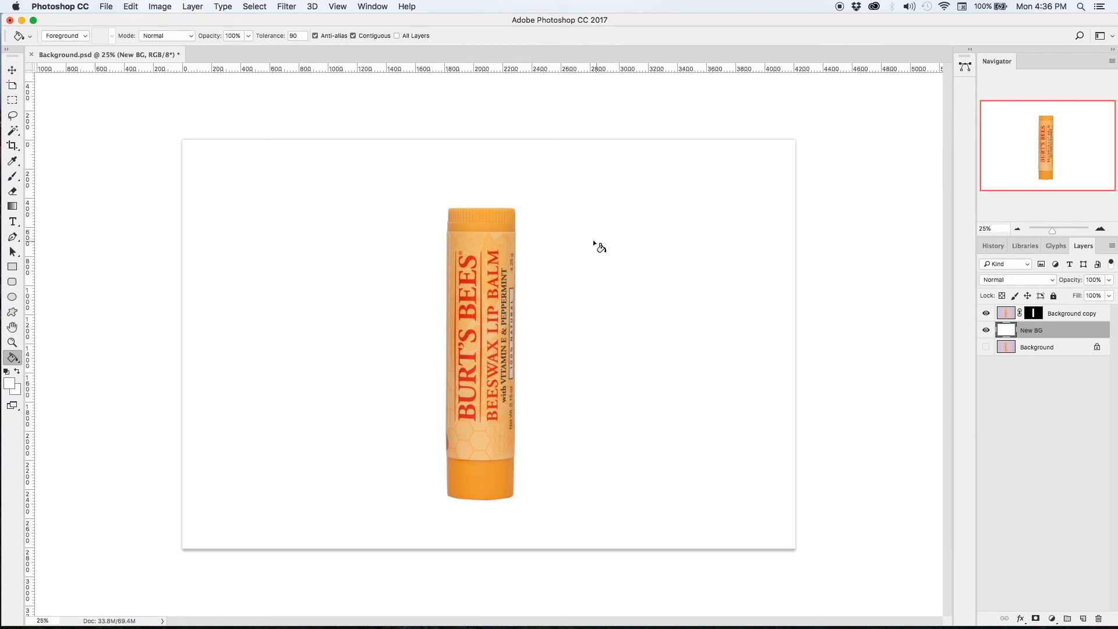
mouse_move(11, 70)
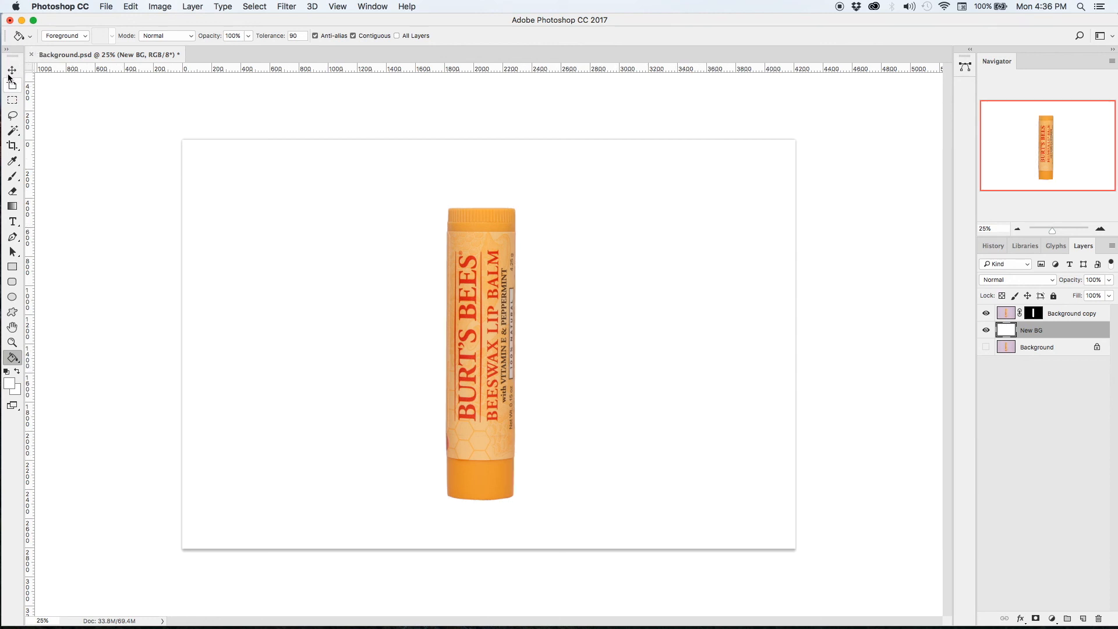
click(12, 69)
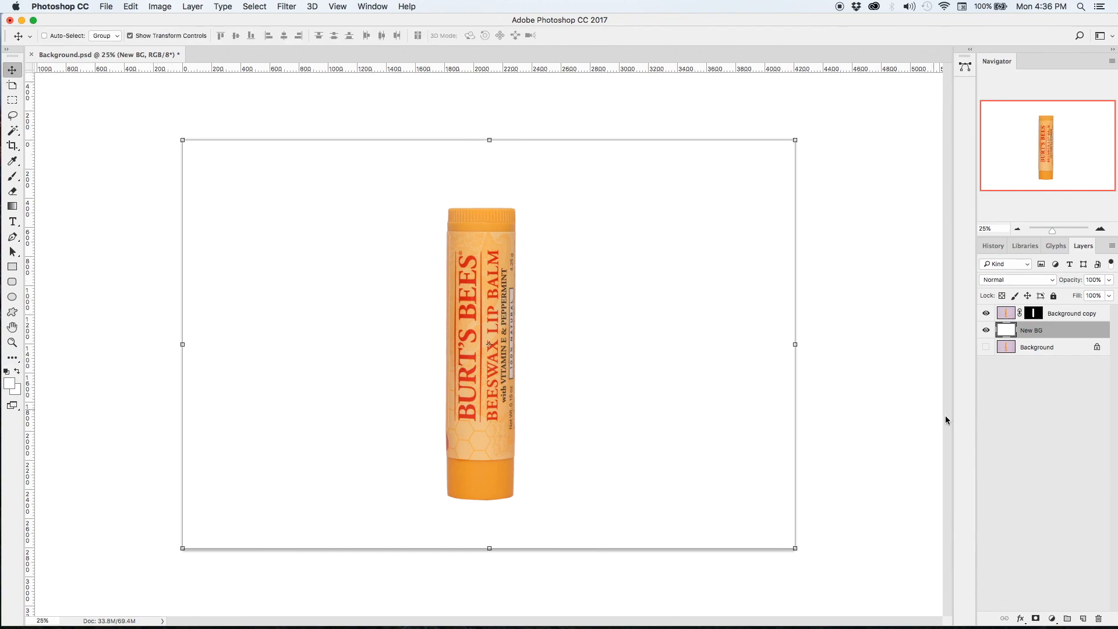